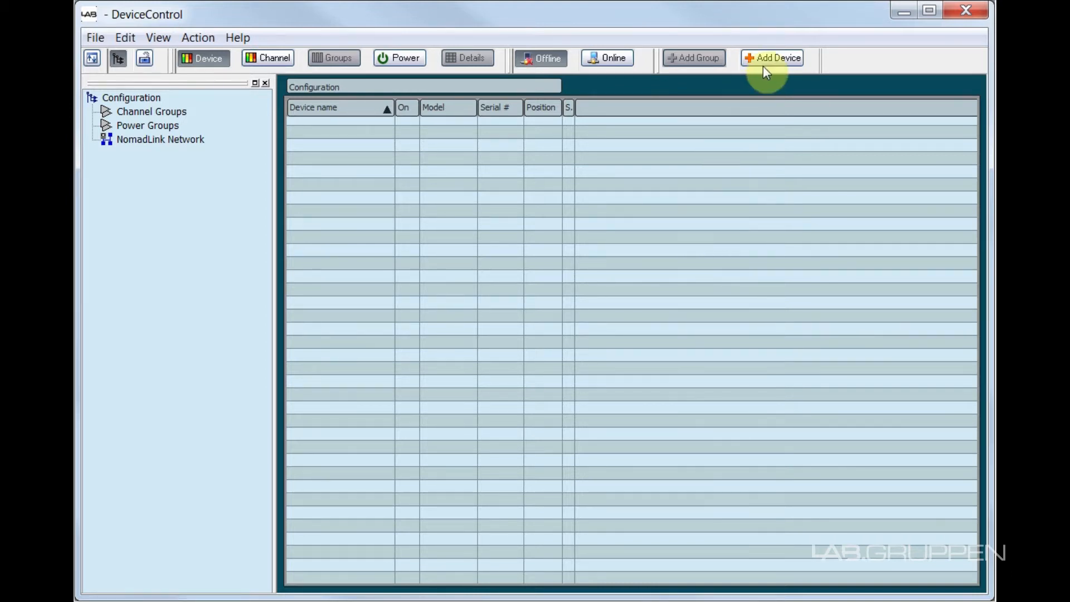
# Add an FP10000Q amplifier to the configuration from the Add Device dialog and close it.
pyautogui.click(773, 58)
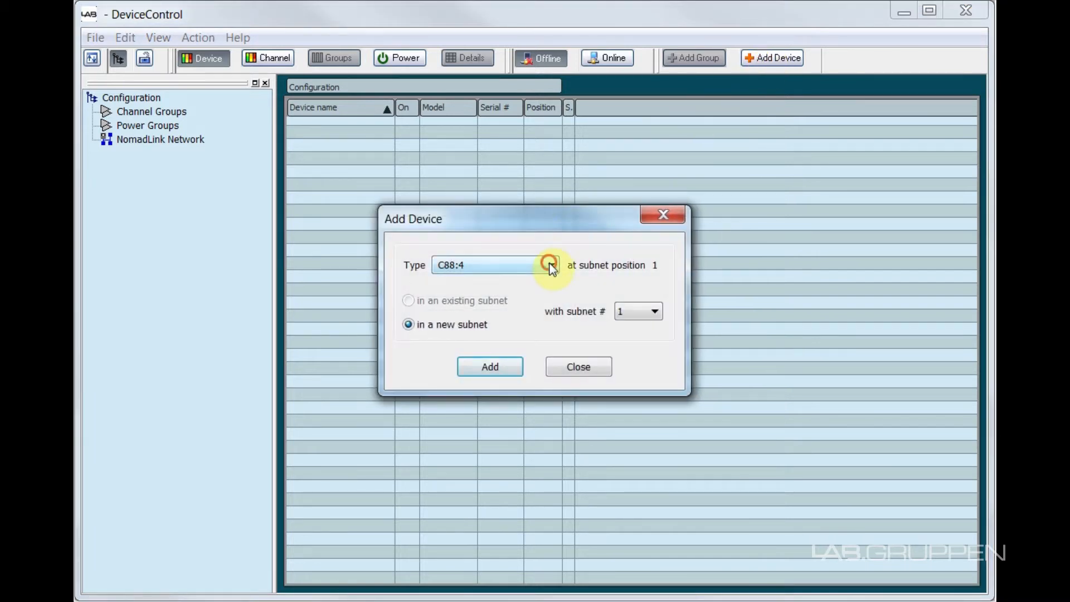
pyautogui.click(548, 265)
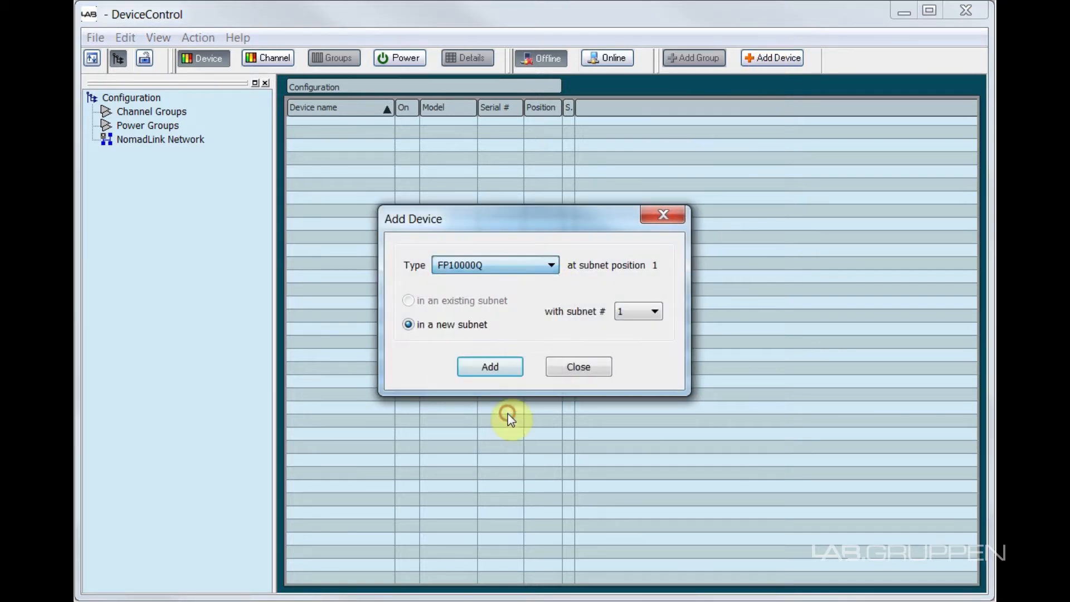
pyautogui.click(490, 367)
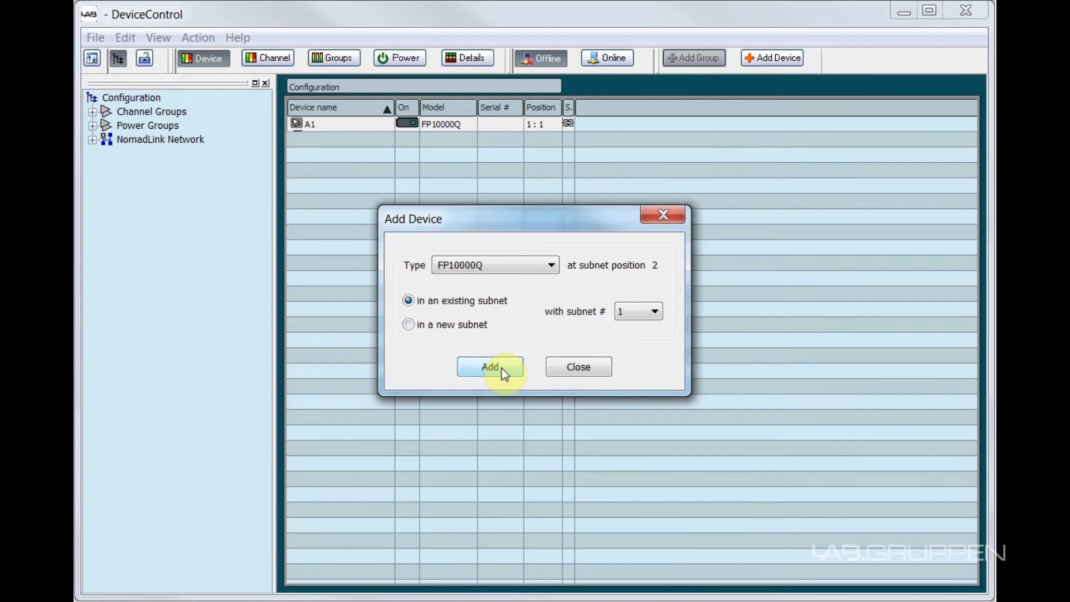
pyautogui.click(490, 367)
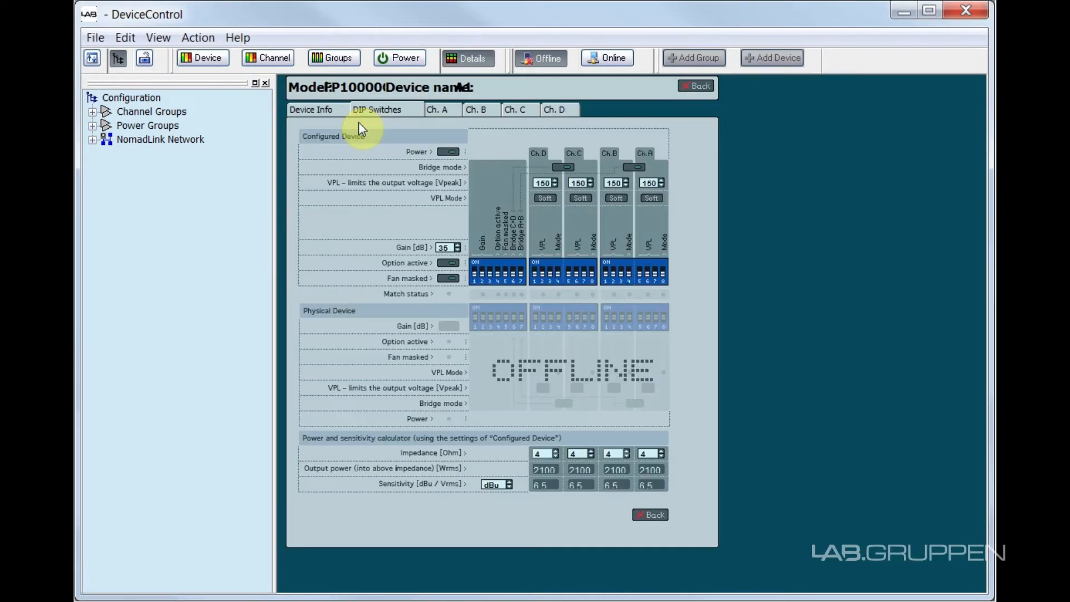
pyautogui.moveTo(711, 242)
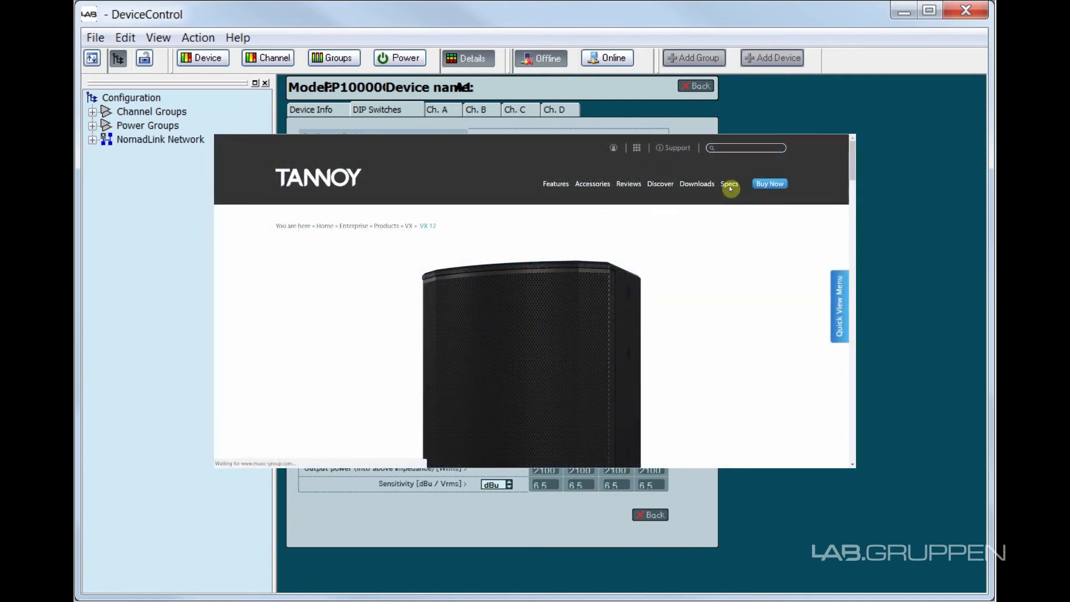
pyautogui.click(729, 183)
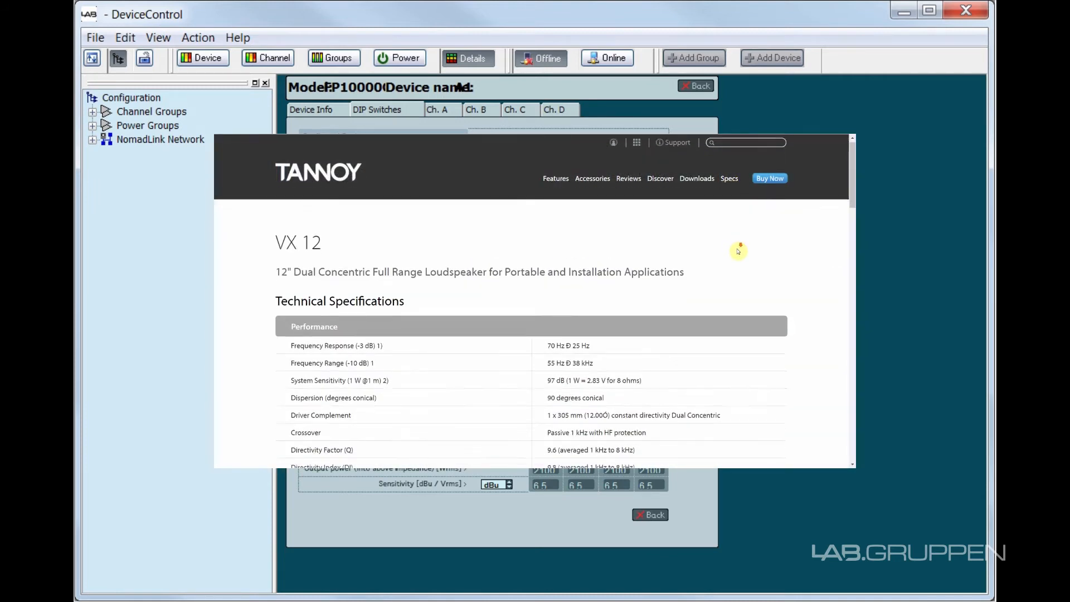
pyautogui.scroll(-3)
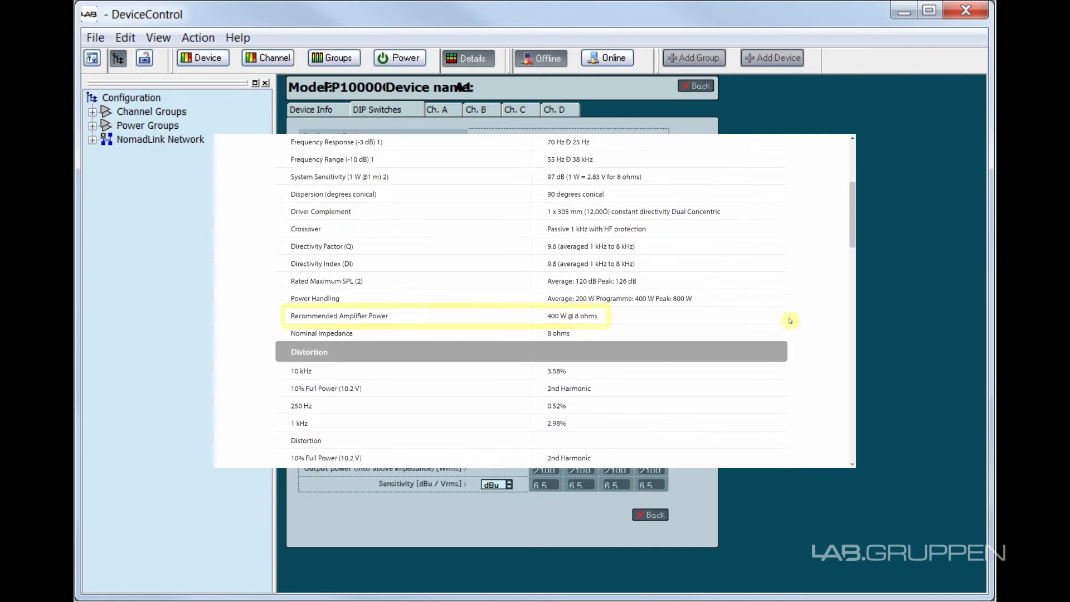
pyautogui.moveTo(769, 323)
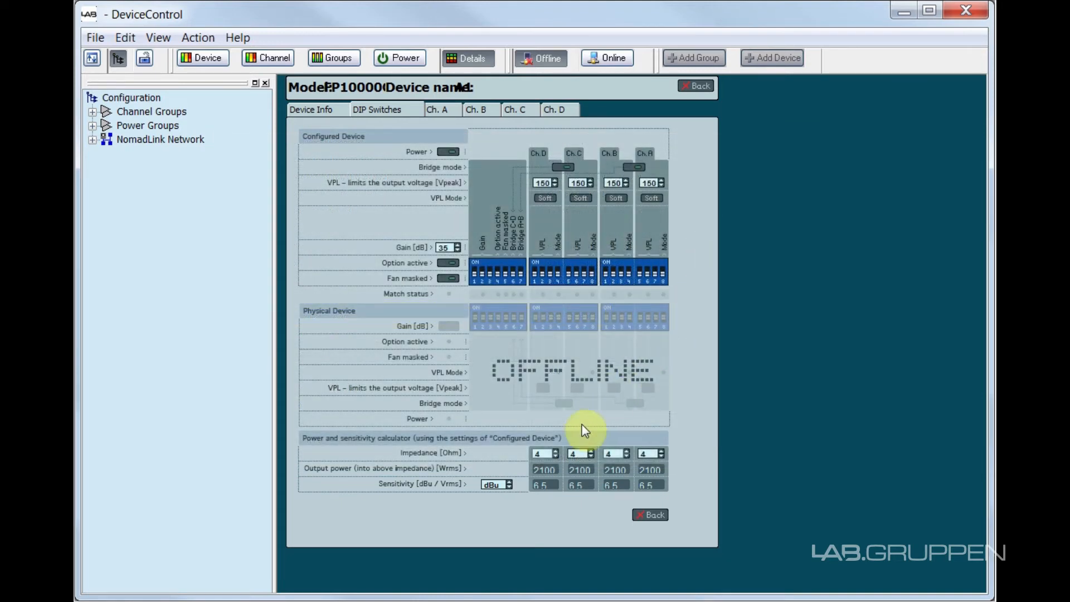
# Raise Ch. D's calculator impedance to 8 ohms and lower its VPL from 150 to 70.
pyautogui.click(556, 450)
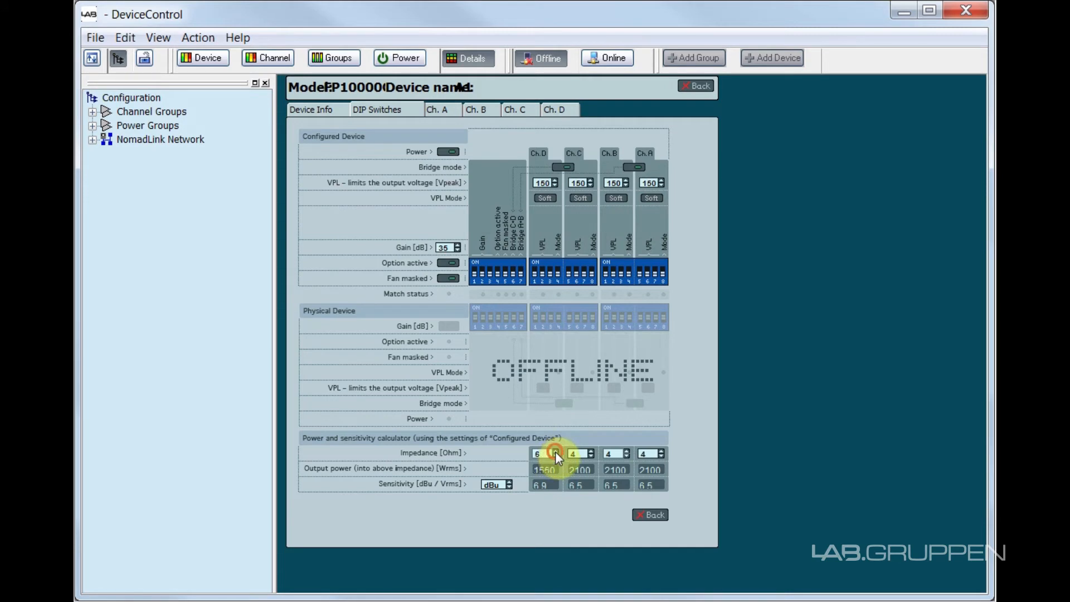
pyautogui.click(555, 451)
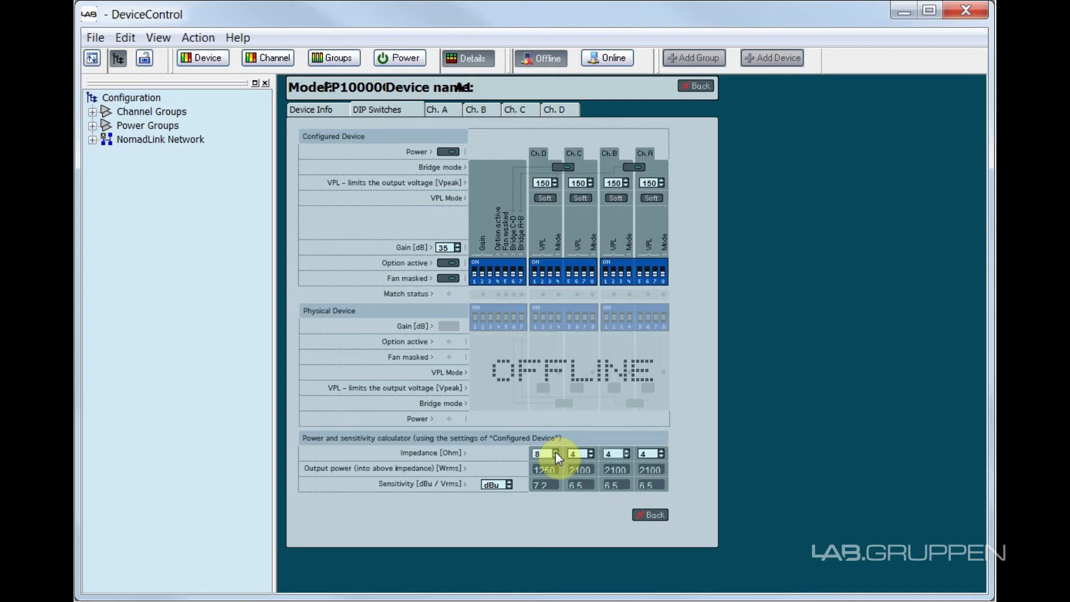
pyautogui.moveTo(561, 189)
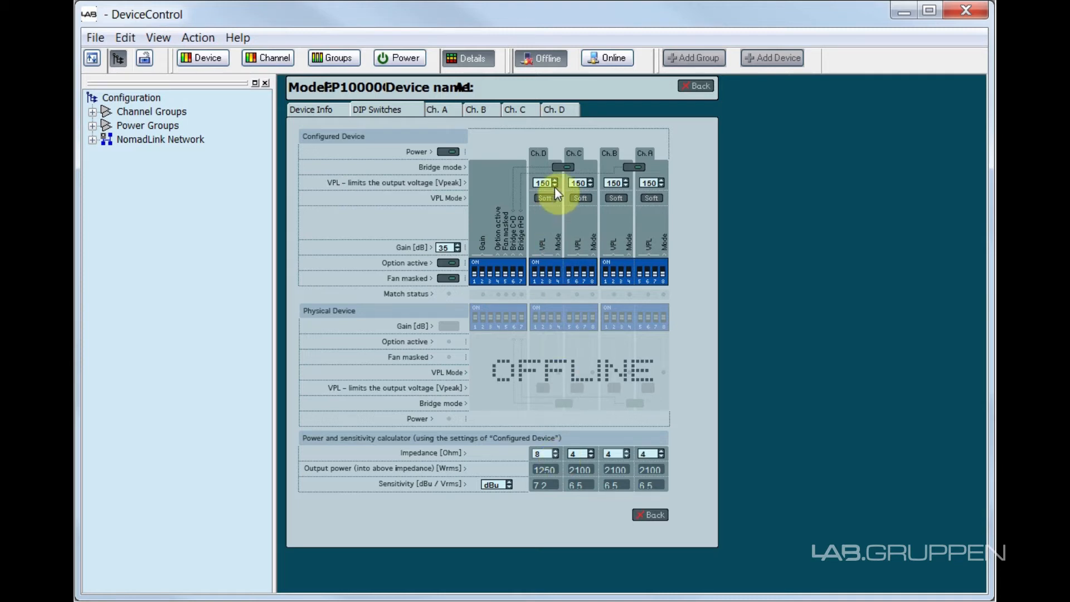
pyautogui.click(559, 185)
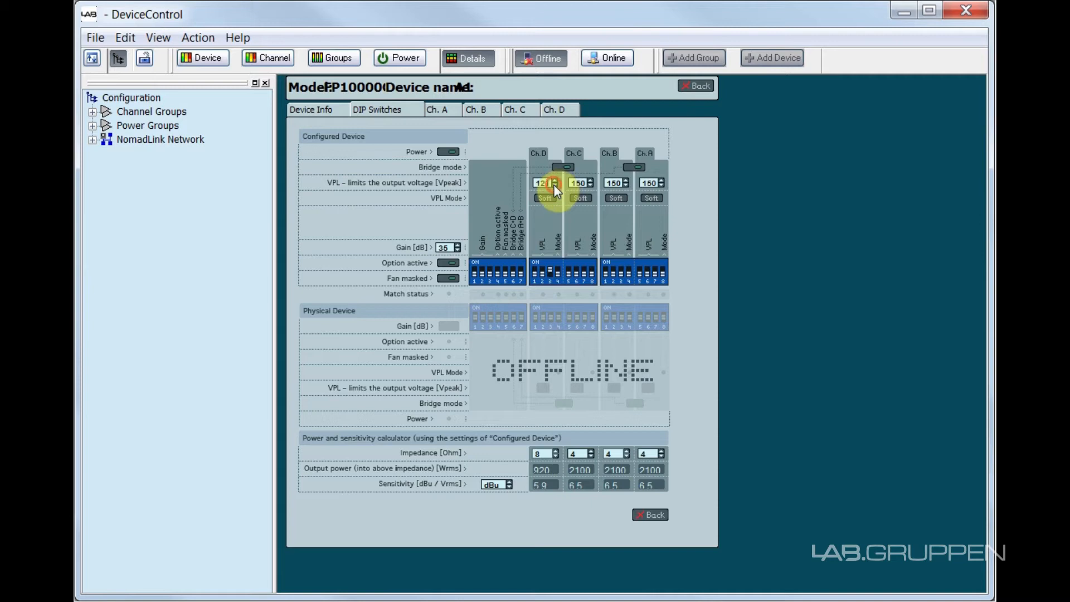
pyautogui.click(558, 185)
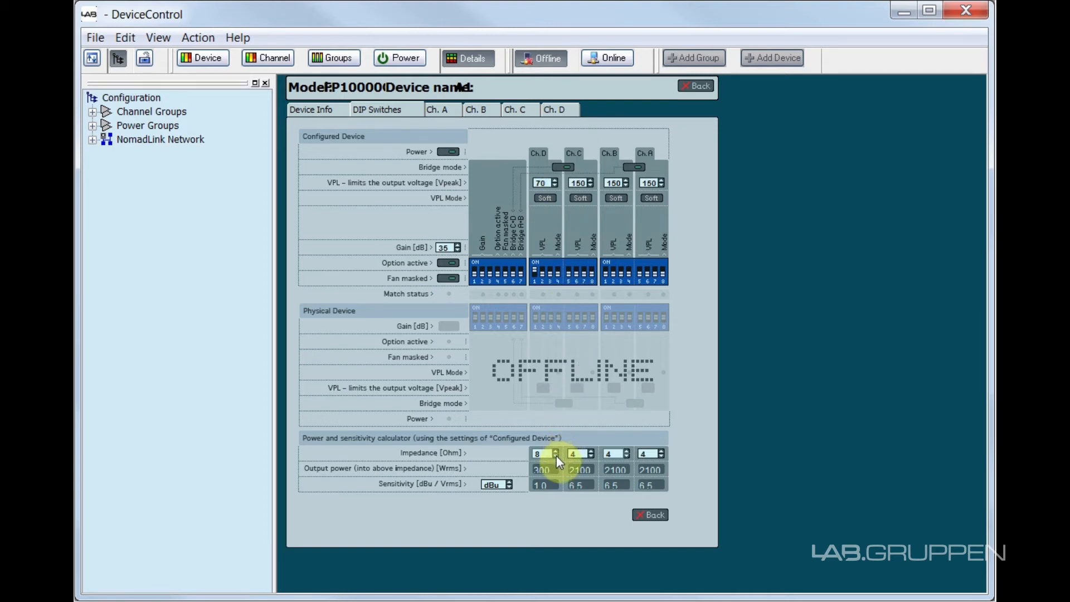
# Lower Ch. D's calculator impedance to 2.67 ohms, giving 900 W output at VPL 70.
pyautogui.click(553, 457)
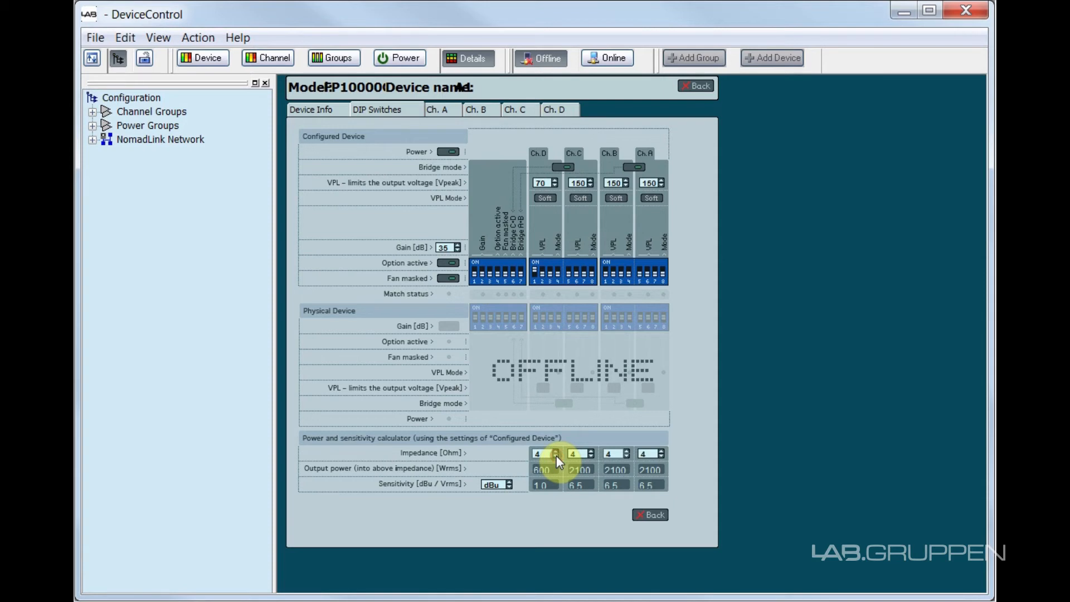
pyautogui.click(557, 455)
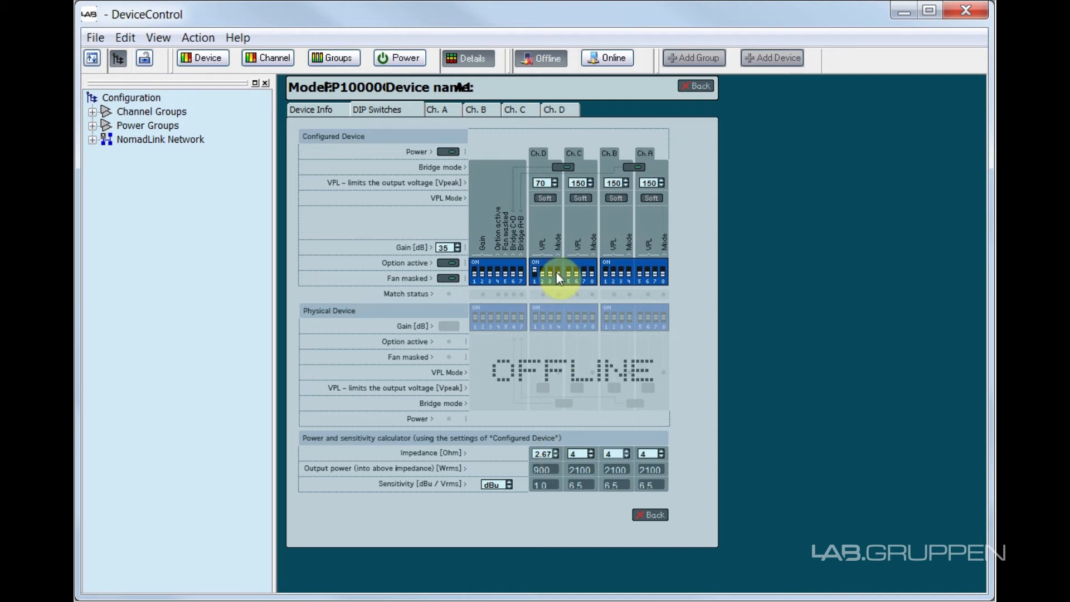
pyautogui.click(544, 199)
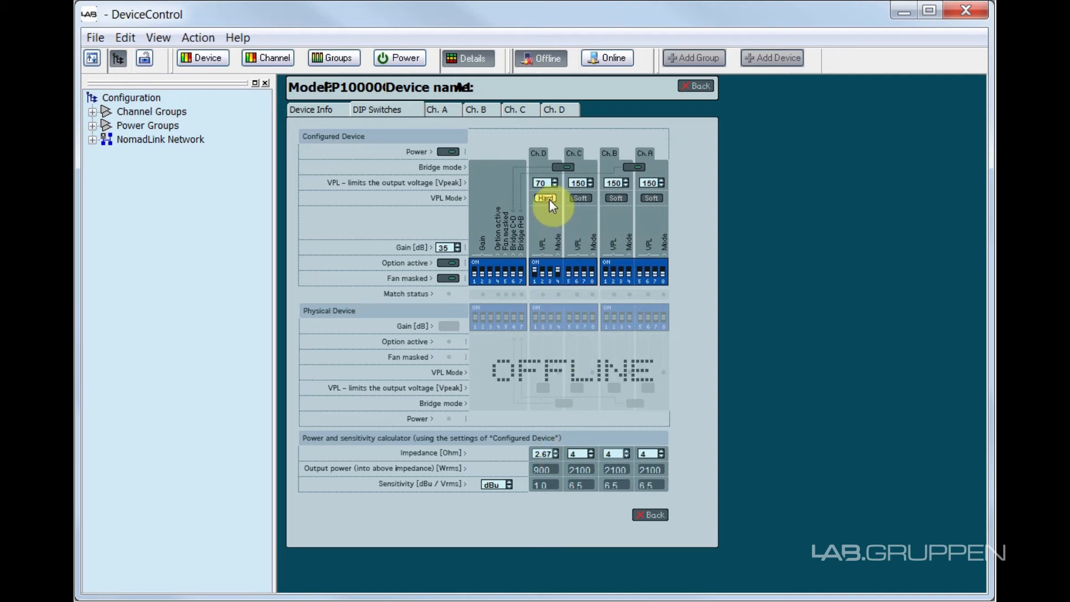
pyautogui.click(545, 199)
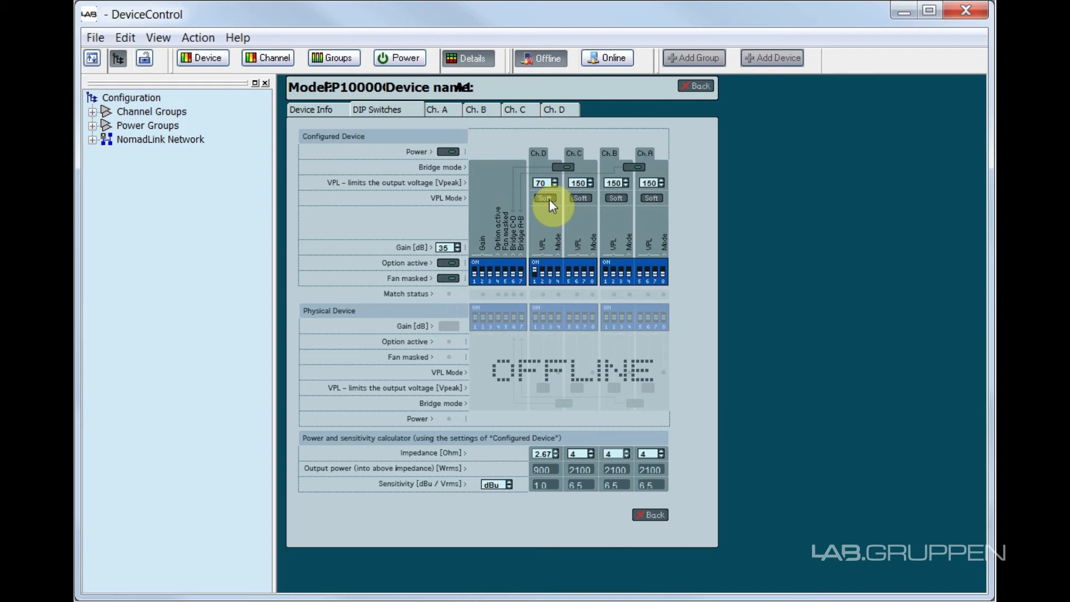